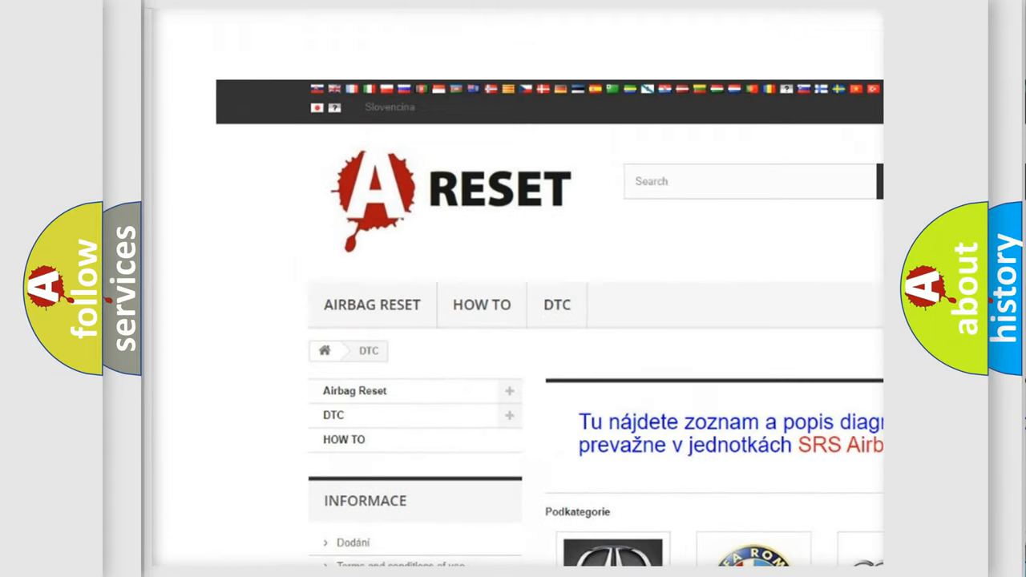
Find FIAT in the airbagreset.sk DTC brand grid and browse its code subcategory list
scroll(down, 3)
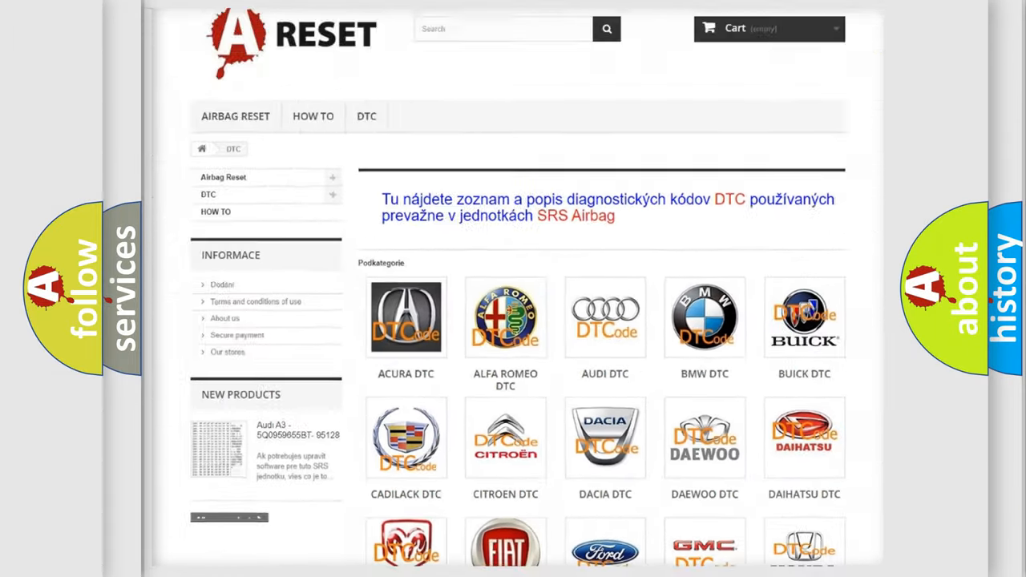
scroll(down, 3)
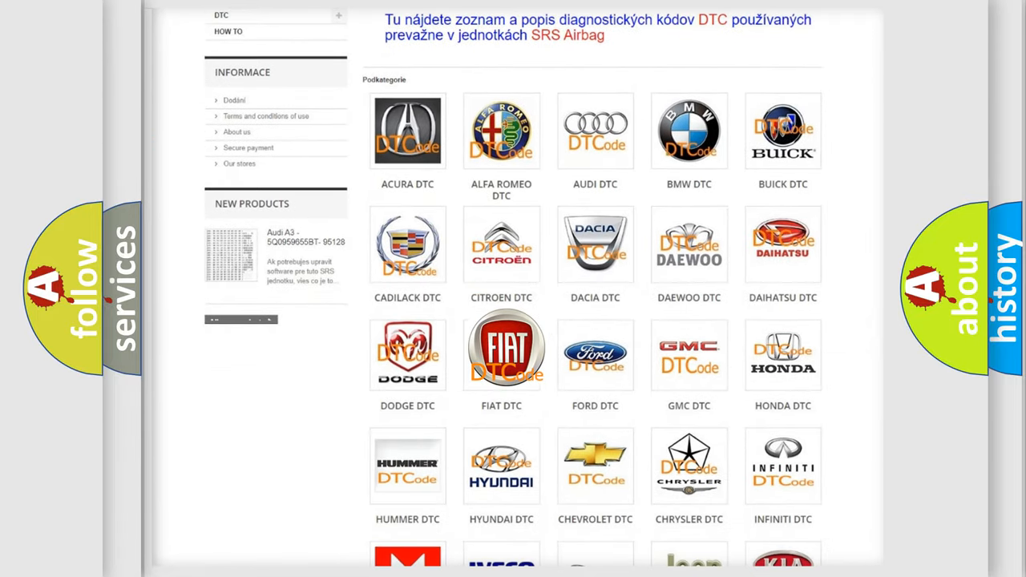
click(502, 353)
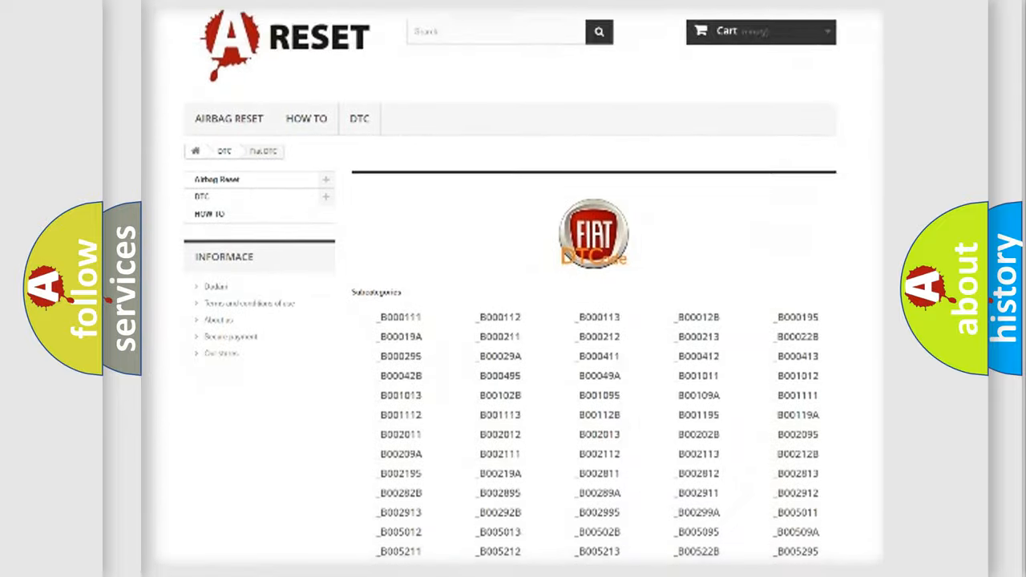
scroll(down, 3)
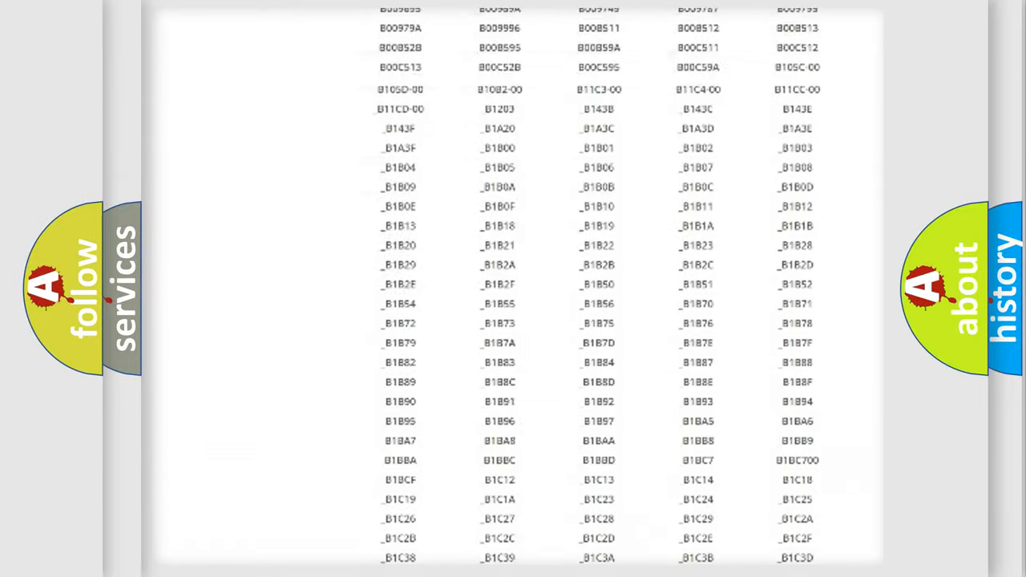
scroll(up, 3)
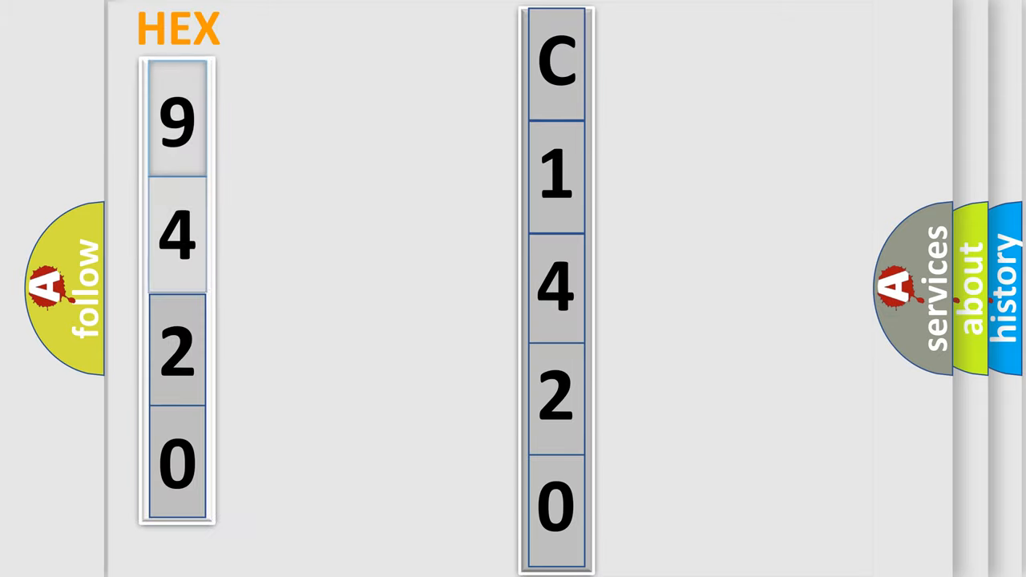
Advance the slide to the animation pairing code C1420 with HEX value 9420
click(177, 120)
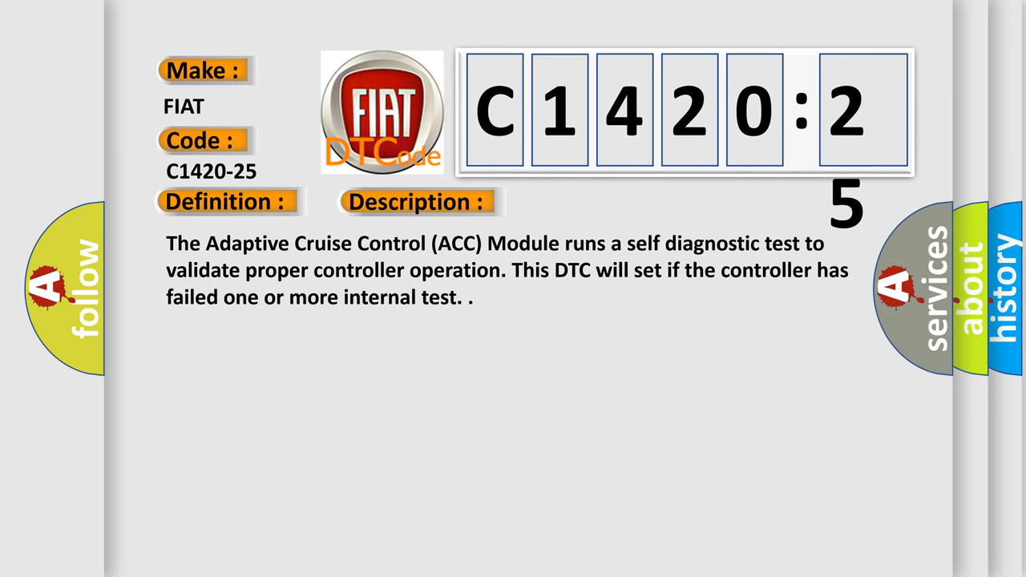
Reveal the C1420-25 cause: signal shape or waveform failure, e.g. improper circuit impedance
click(589, 202)
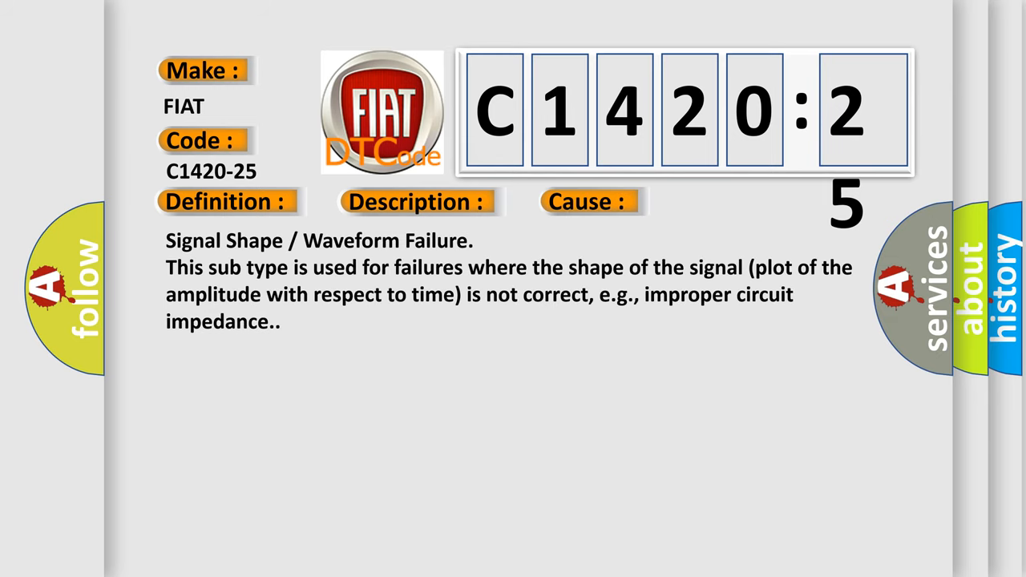